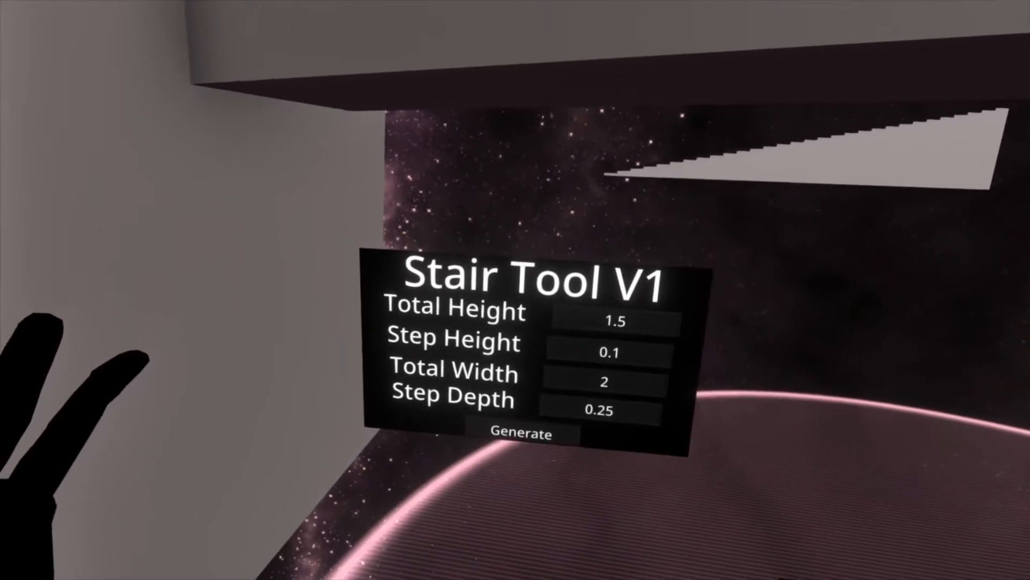
- Generate the staircase: total height 1.5, step height 0.1, width 2, step depth 0.25
{"action": "left_click", "coordinate": [520, 433]}
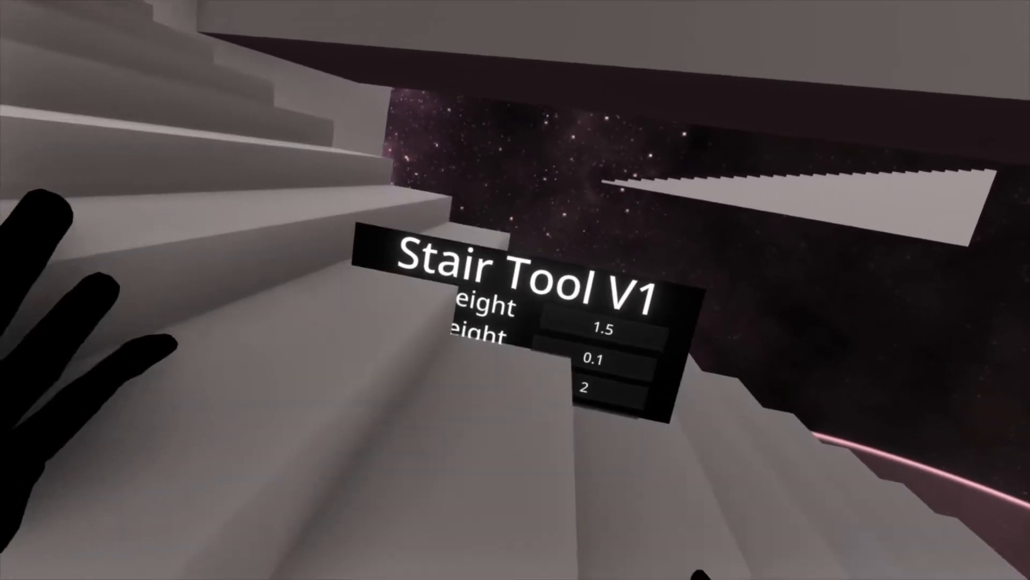